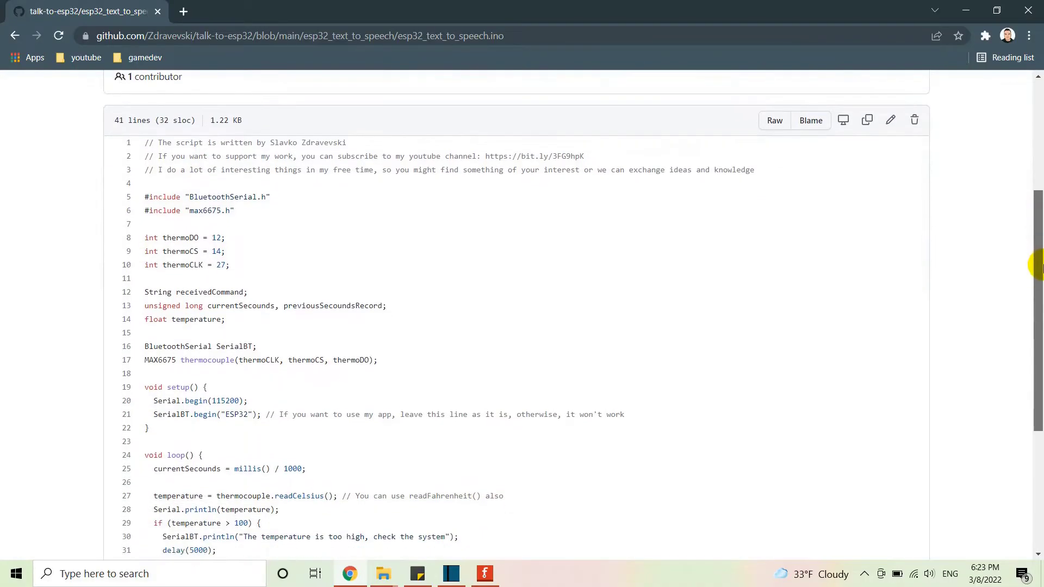
# Review the esp32_text_to_speech code on GitHub, then compile and upload it from Arduino IDE.
pyautogui.scroll(-3)
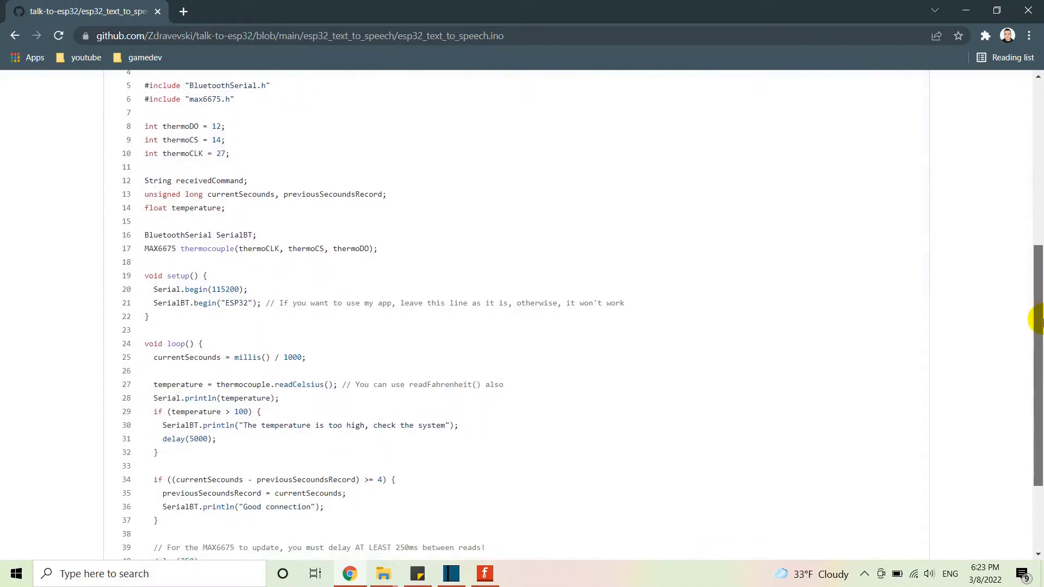
pyautogui.scroll(-3)
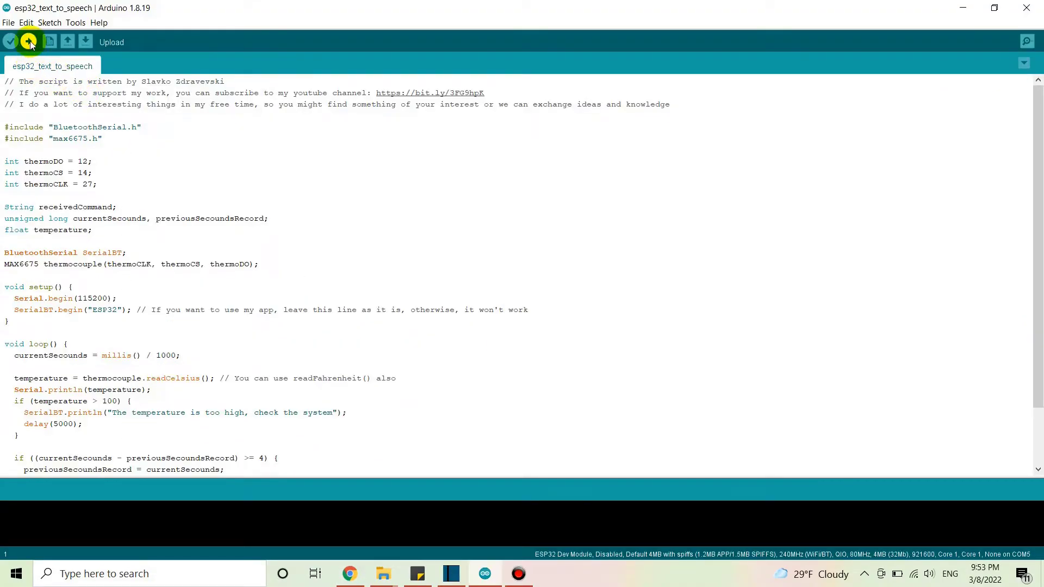
pyautogui.click(28, 41)
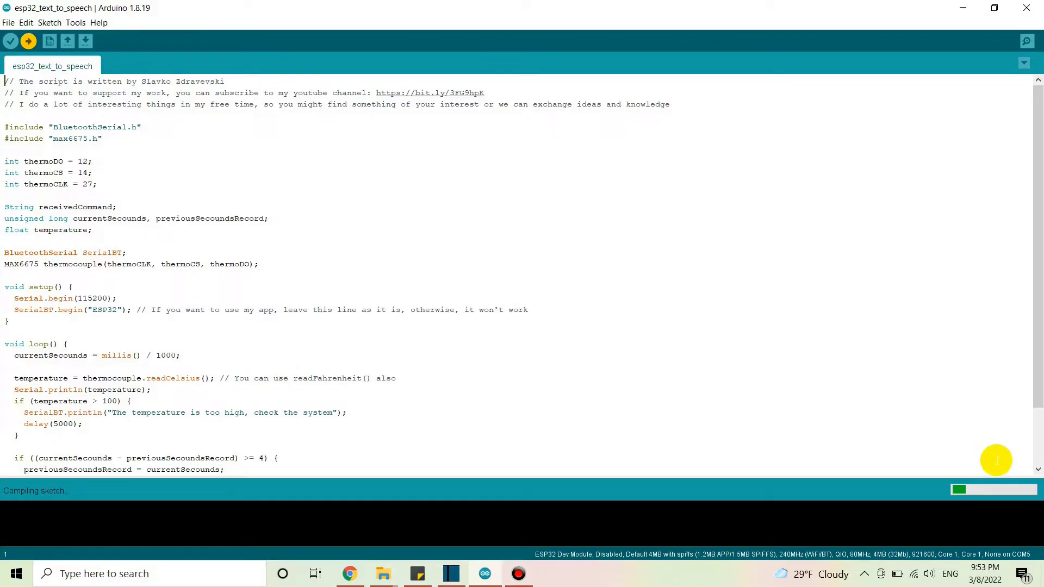